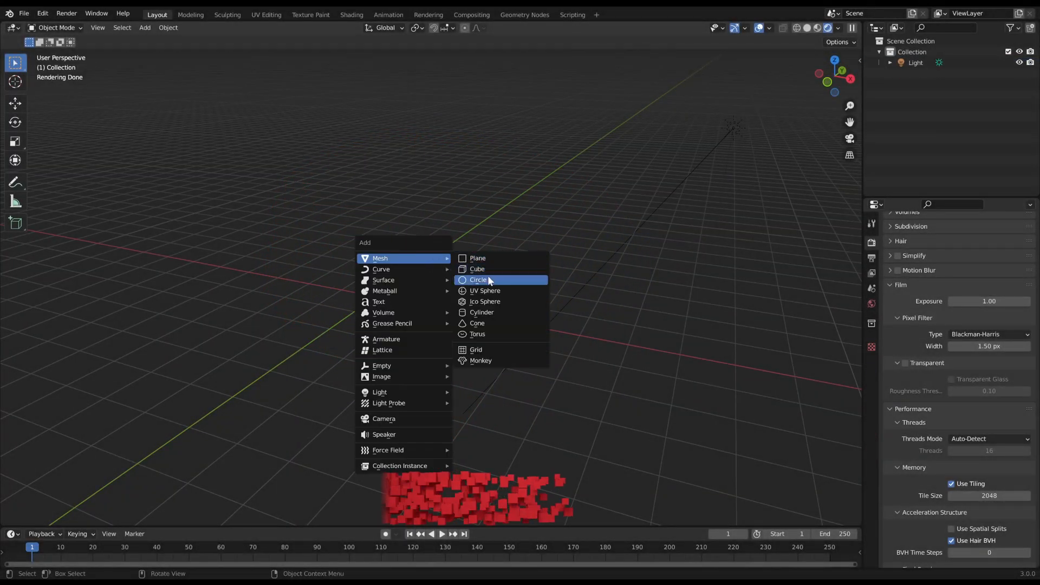
- Add a UV sphere and smooth it with a Subdivision Surface modifier at viewport level 3
{"action": "left_click", "coordinate": [486, 290]}
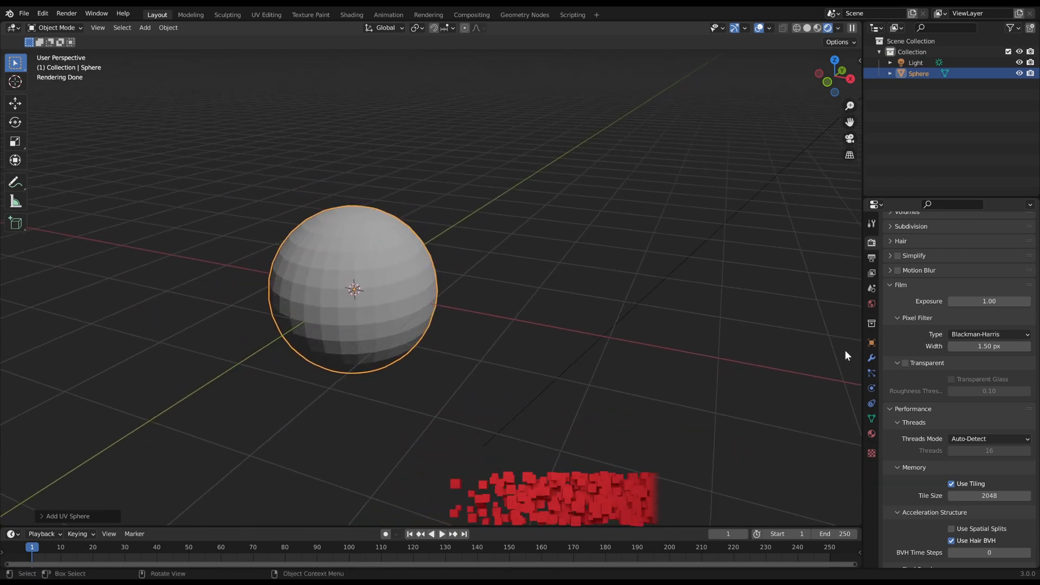
{"action": "left_click", "coordinate": [871, 358]}
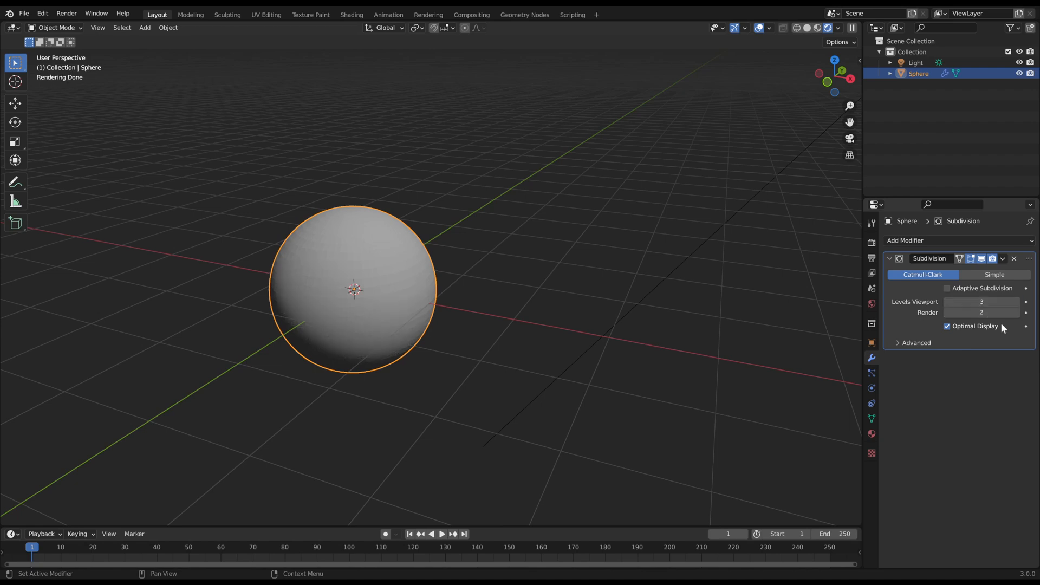
- Create the Displacement_Shader material with a Noise Texture and set its surface method to Displacement Only
{"action": "left_click", "coordinate": [1014, 259]}
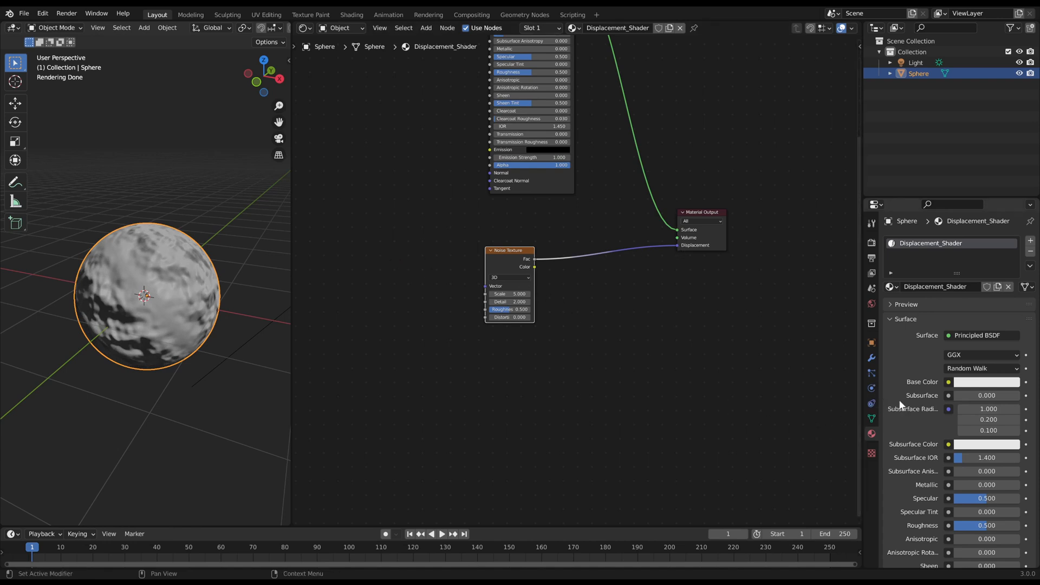
{"action": "scroll", "scroll_direction": "down", "scroll_amount": 3}
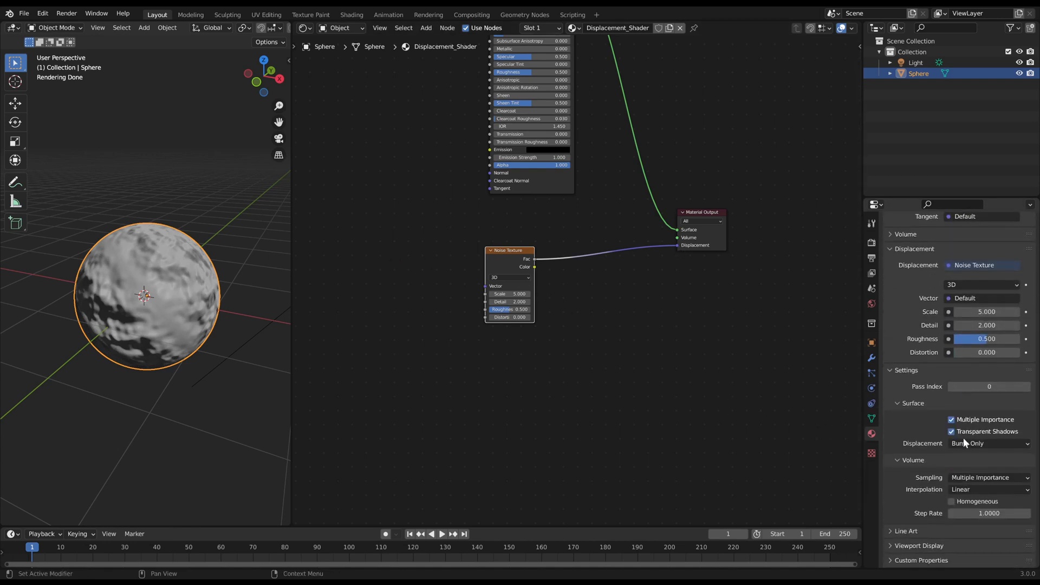
{"action": "left_click", "coordinate": [988, 443]}
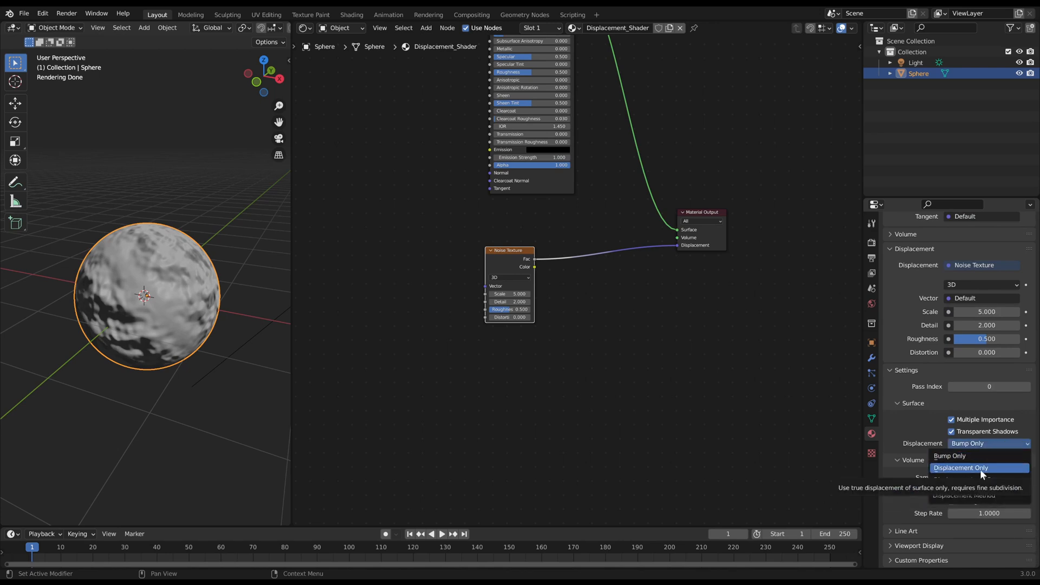
{"action": "left_click", "coordinate": [960, 468]}
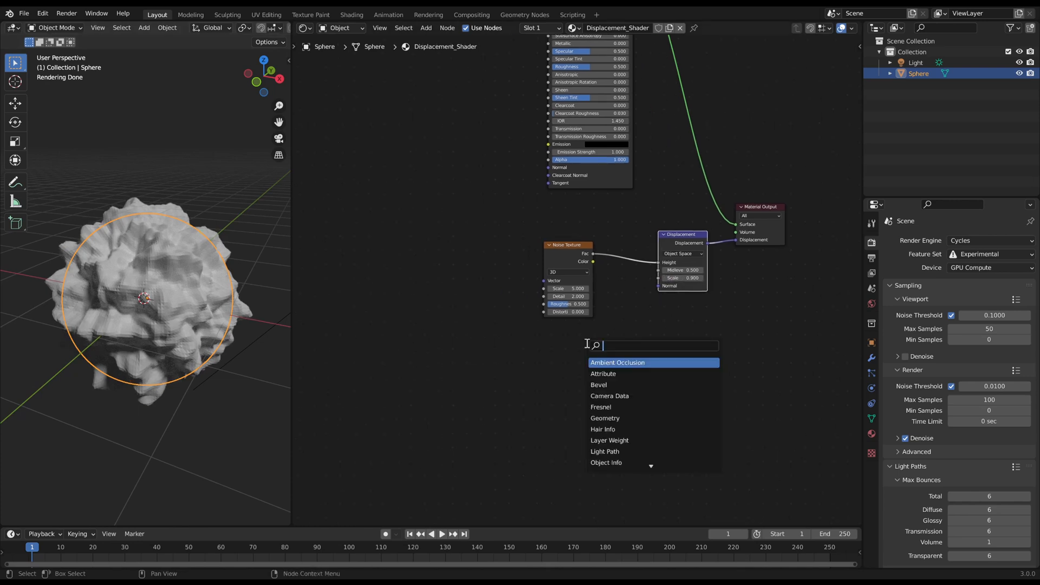
- Add Texture Coordinate and Mapping nodes feeding the Noise Texture ahead of the Displacement node
{"action": "type", "text": "texture o"}
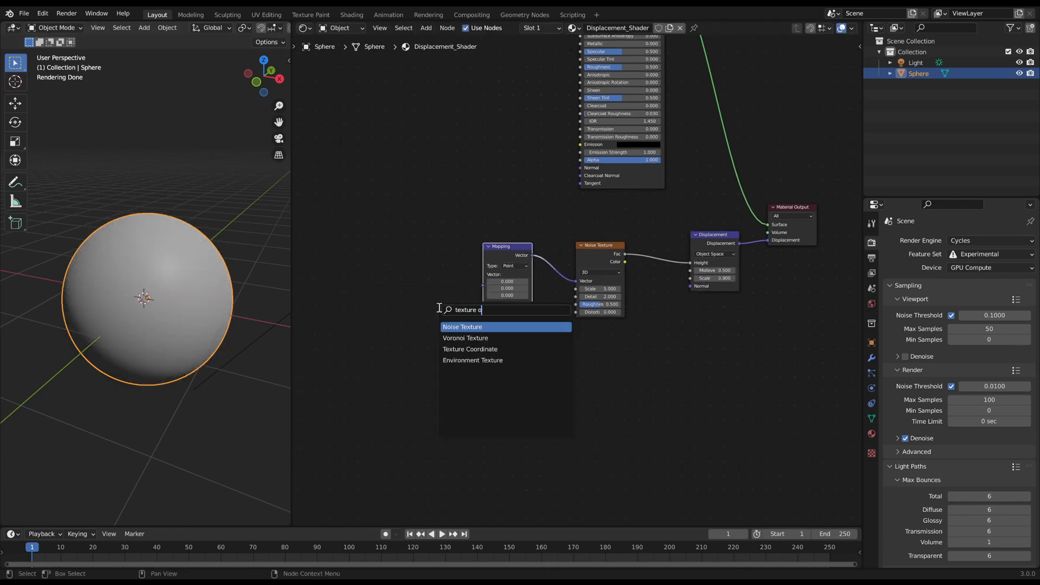
{"action": "left_click", "coordinate": [469, 349]}
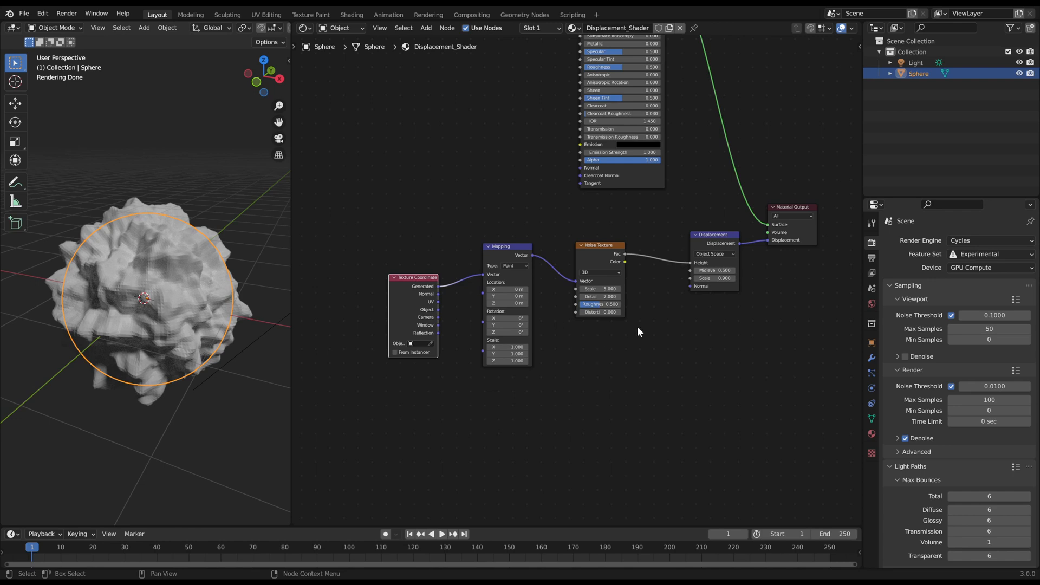
{"action": "left_click", "coordinate": [608, 288]}
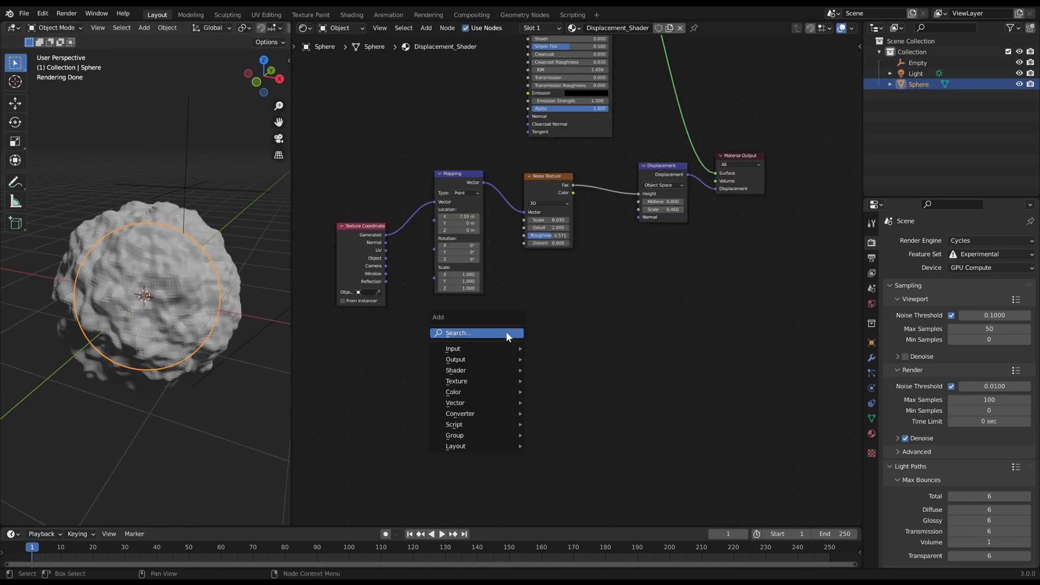
- Mix a Quadratic Sphere Gradient Texture mapped to the Empty with the noise before the Displacement height
{"action": "left_click", "coordinate": [456, 381]}
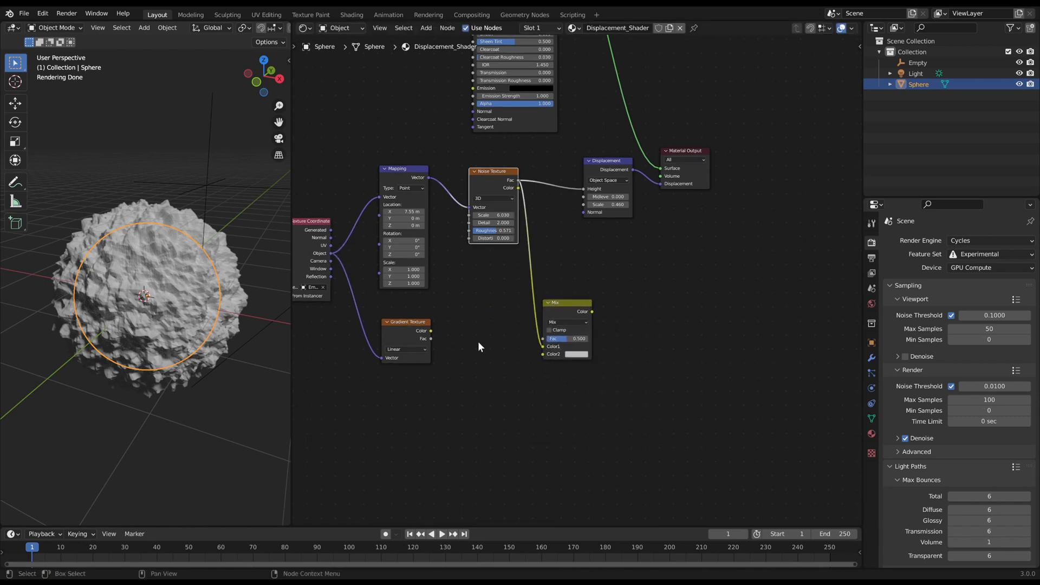
{"action": "left_click", "coordinate": [404, 350]}
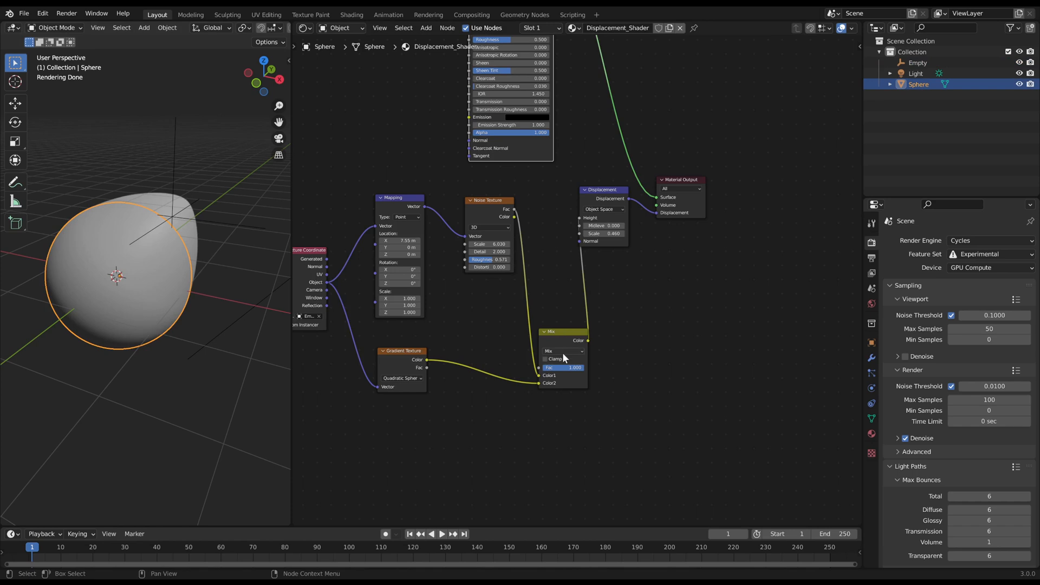
{"action": "left_click", "coordinate": [562, 351]}
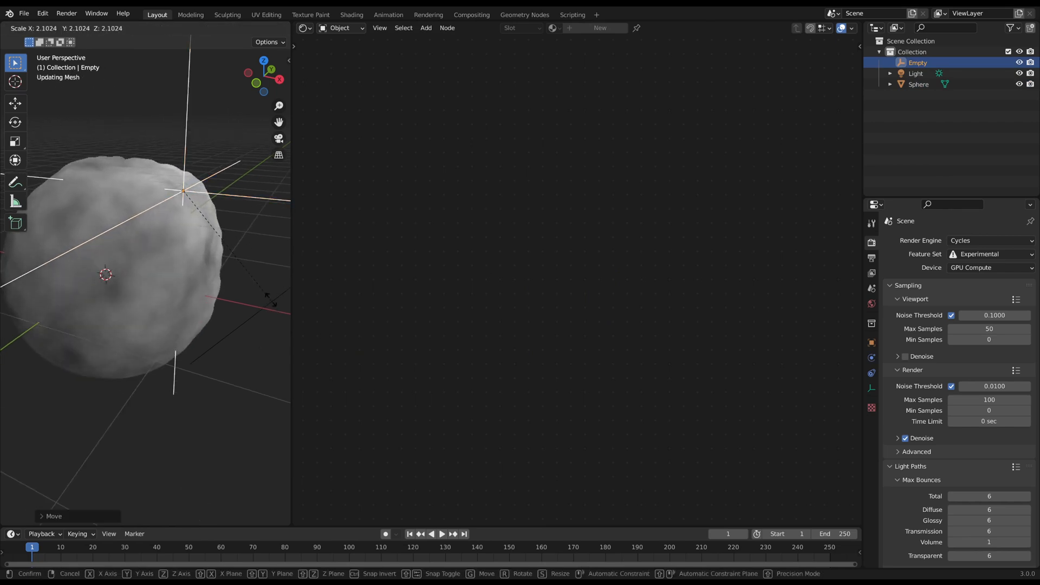
- Scale and move the Empty over the sphere so displacement shows only where they overlap
{"action": "left_click", "coordinate": [232, 238]}
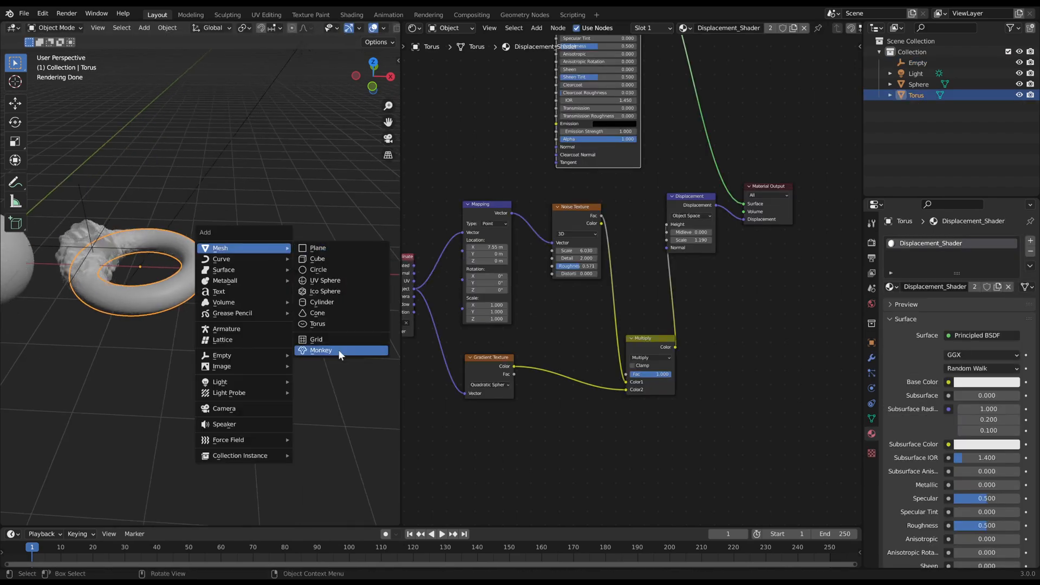
- Add a Suzanne monkey head mesh beside the sphere and torus
{"action": "left_click", "coordinate": [320, 350]}
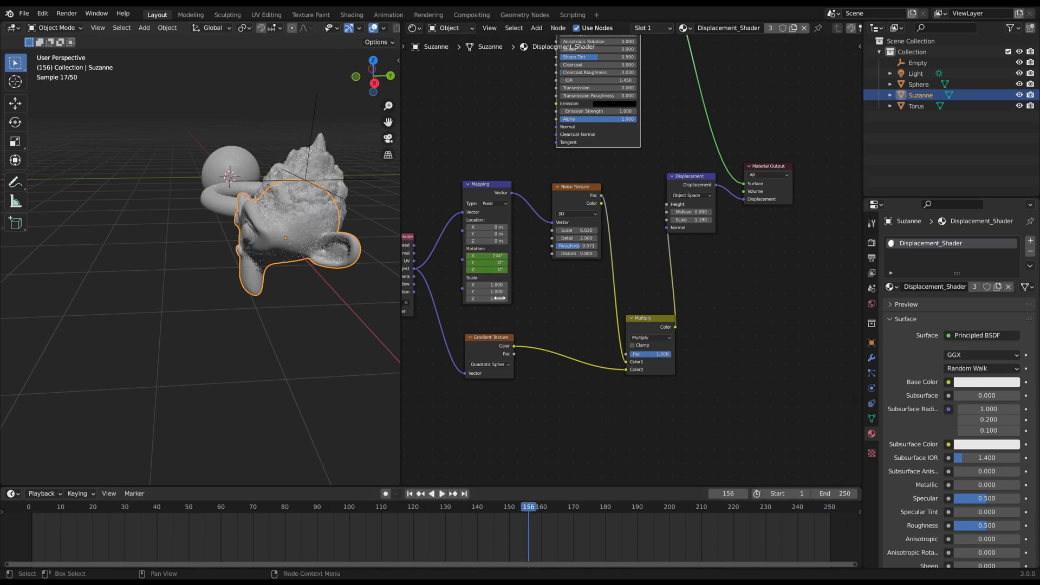
- Switch the node editor to the Graph Editor to show the keyframed Mapping rotation curves
{"action": "left_click", "coordinate": [413, 27]}
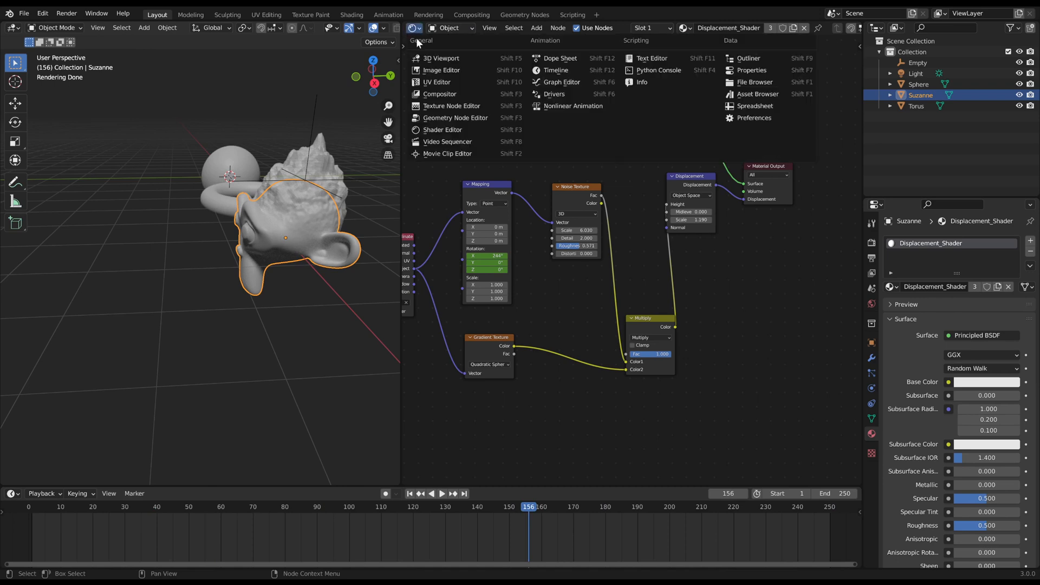
{"action": "left_click", "coordinate": [562, 82]}
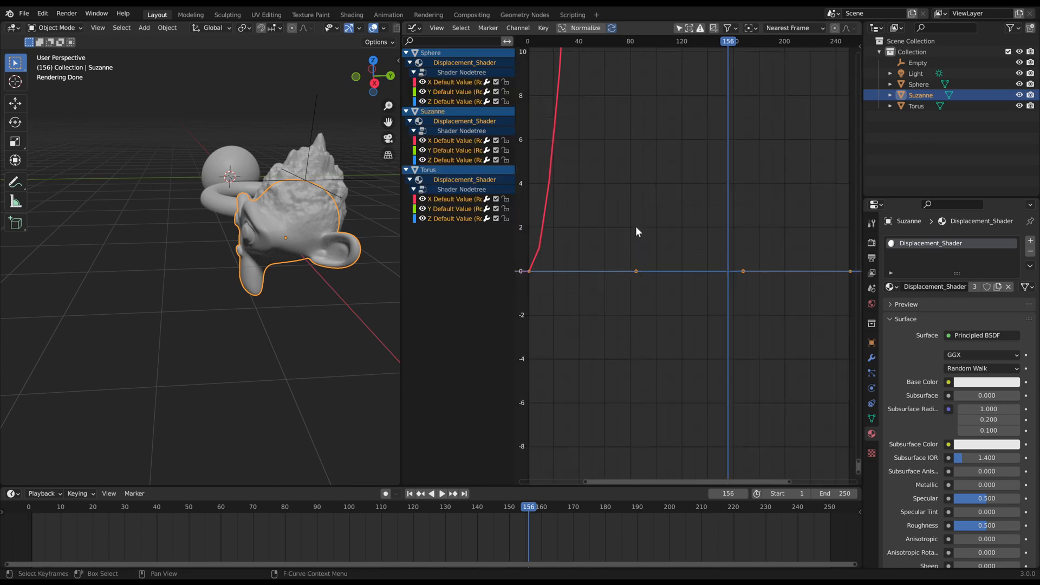
{"action": "key", "text": "t"}
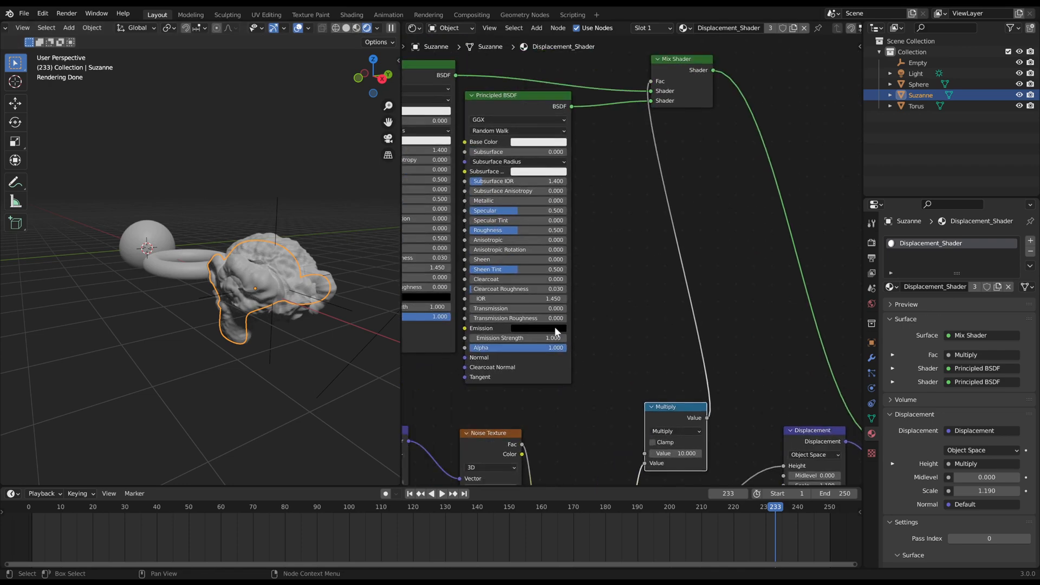
- Set the second Principled BSDF's emission colour to orange so the displaced area glows
{"action": "left_click", "coordinate": [538, 327]}
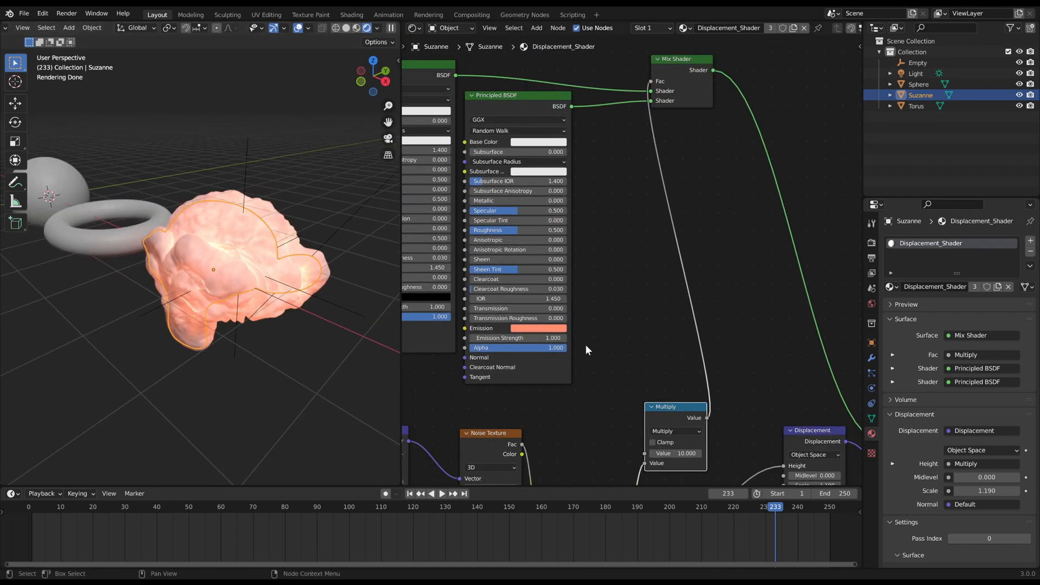
{"action": "left_click", "coordinate": [918, 63]}
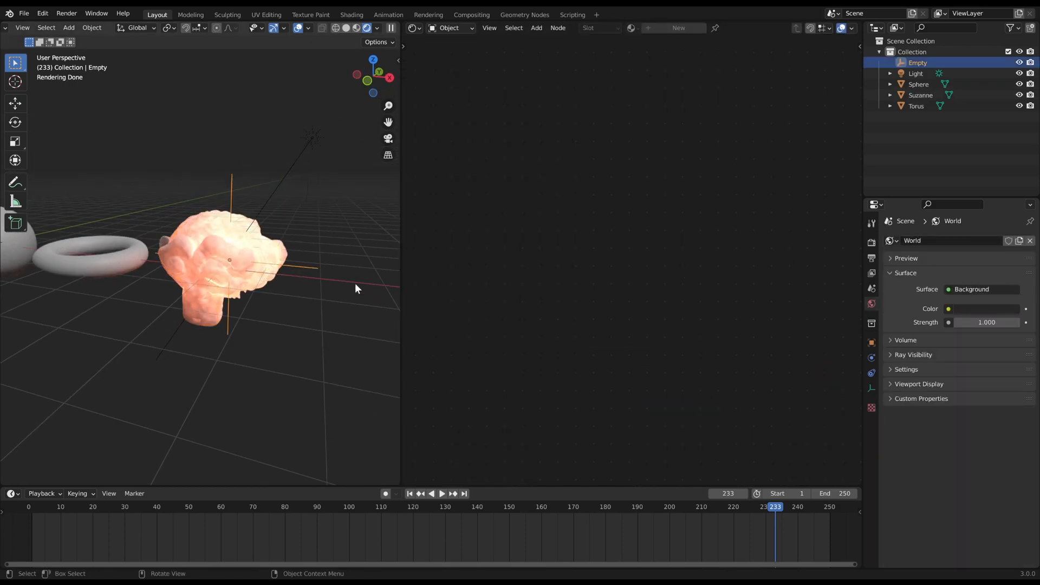
- Rescale the Empty during playback to shift the glowing displaced patch across Suzanne
{"action": "left_click", "coordinate": [442, 493]}
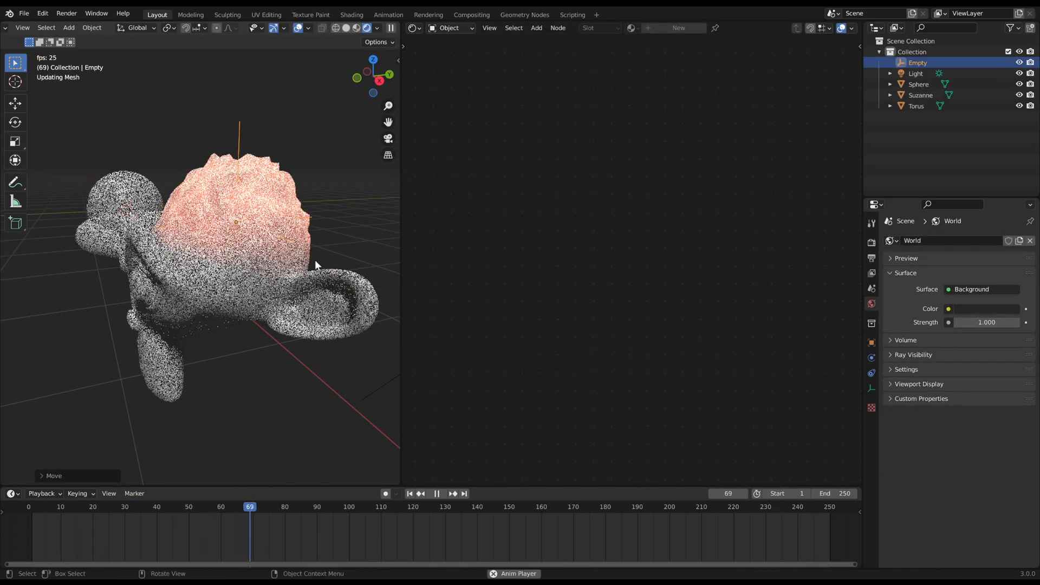
{"action": "key", "text": "s"}
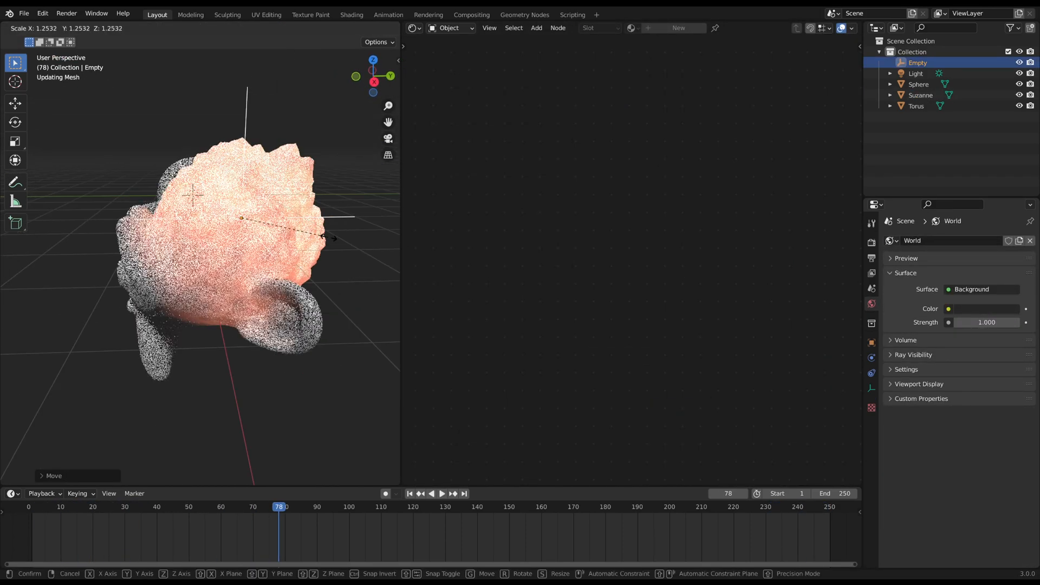
{"action": "left_click", "coordinate": [442, 494]}
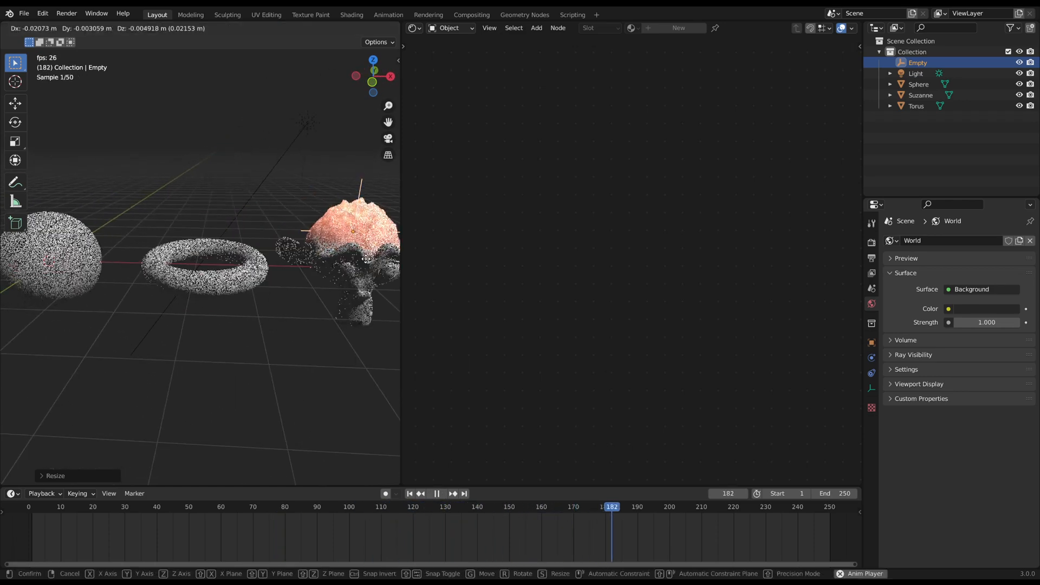